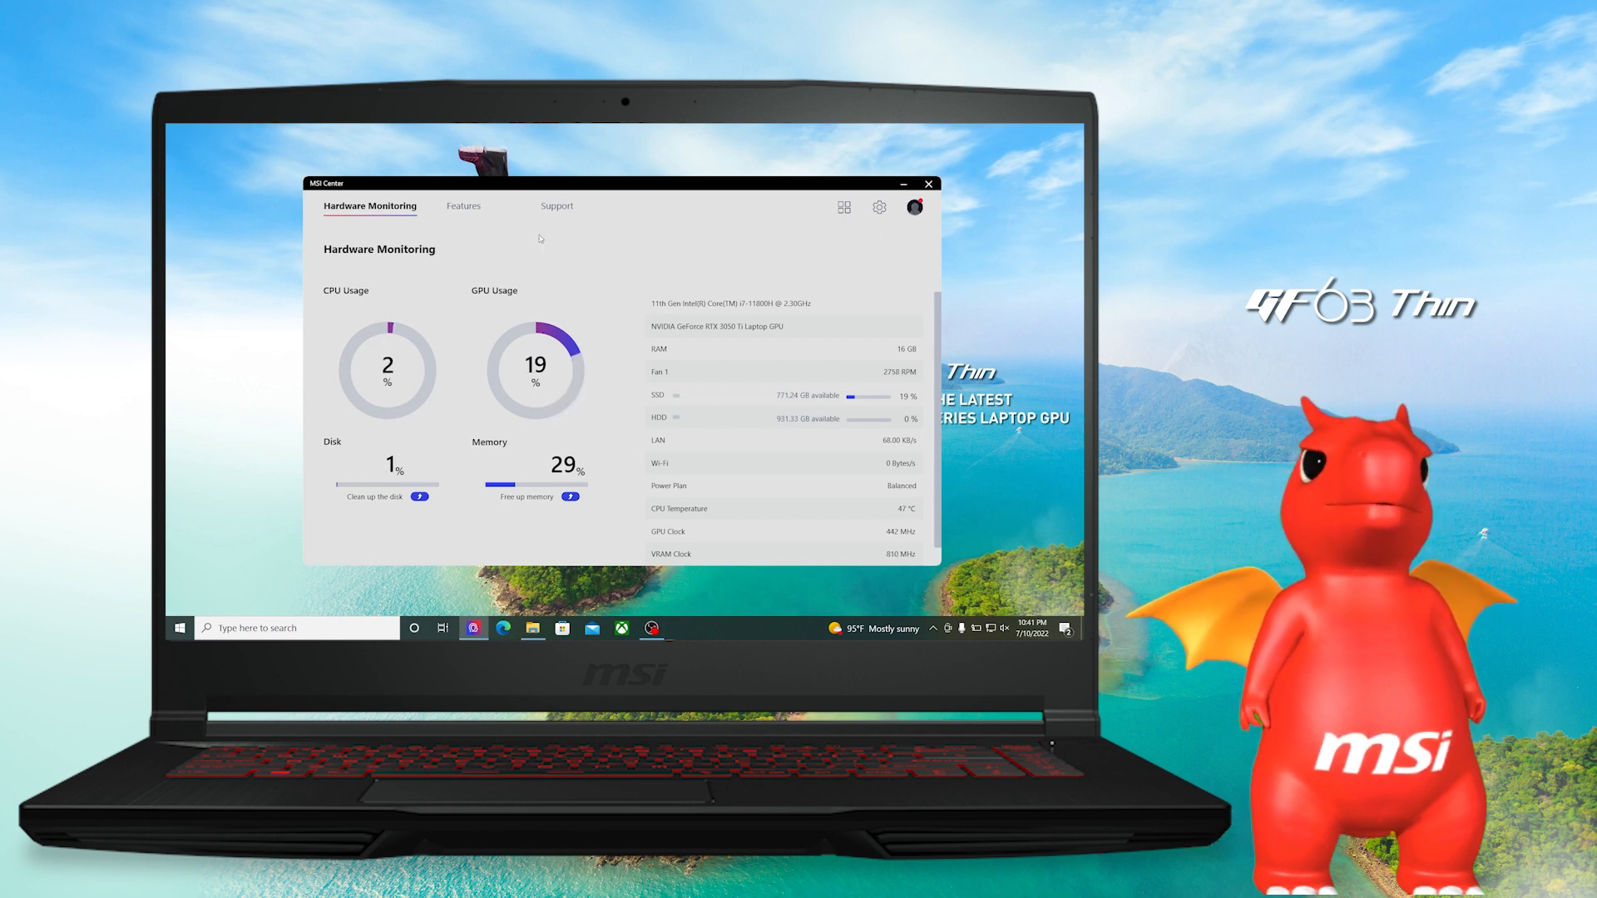
Step: Open the User Scenario power profiles page from the Features menu
left_click(879, 207)
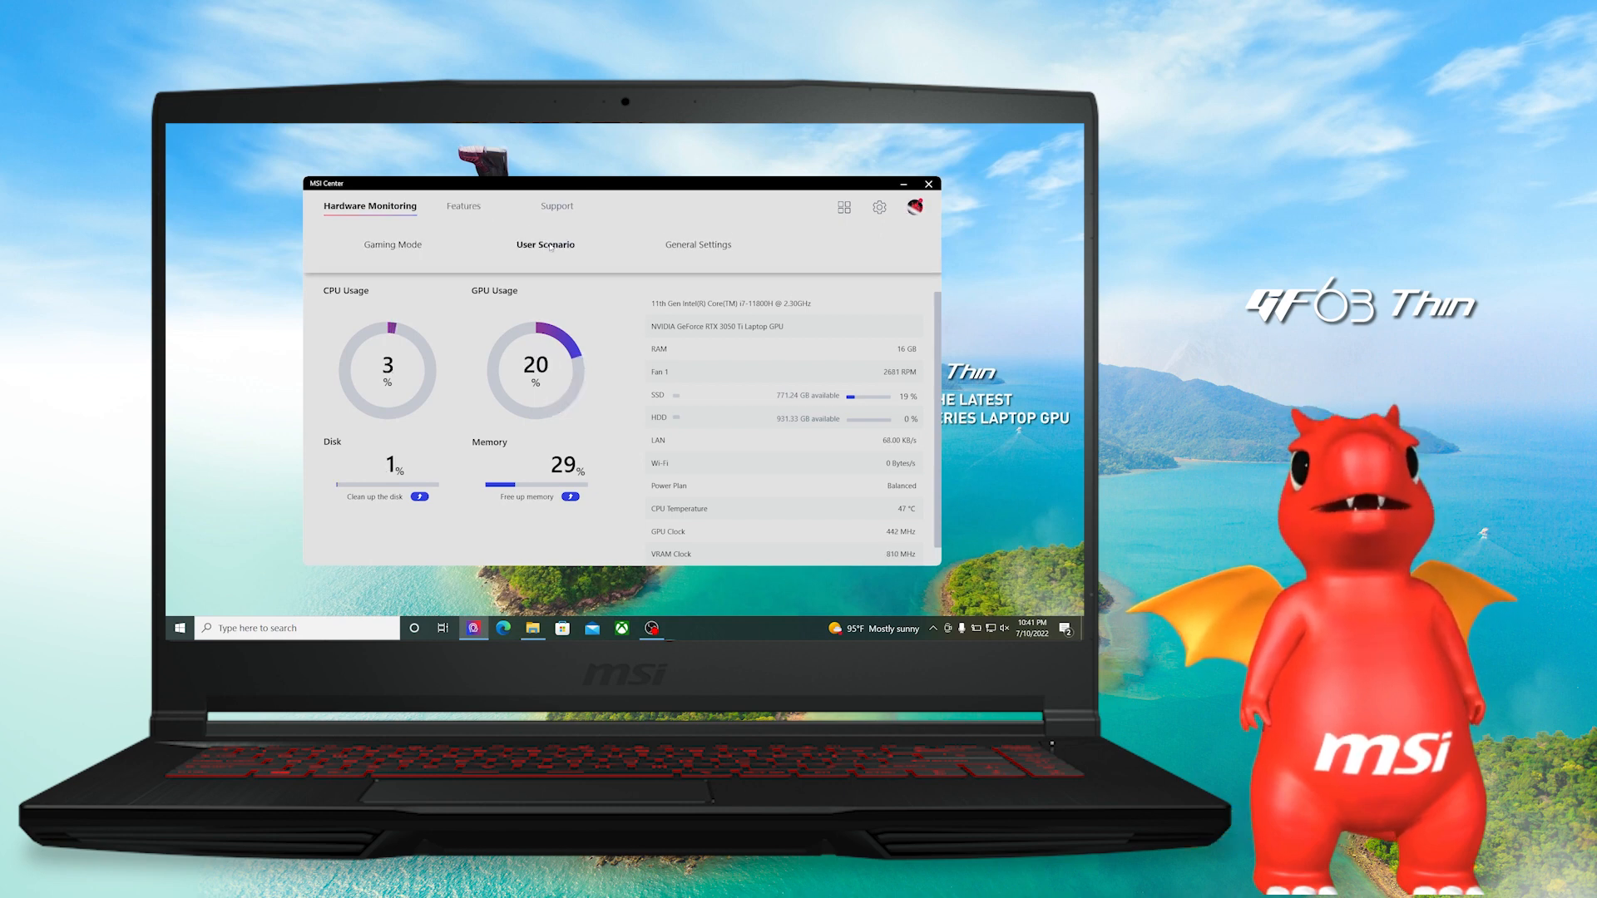
left_click(462, 205)
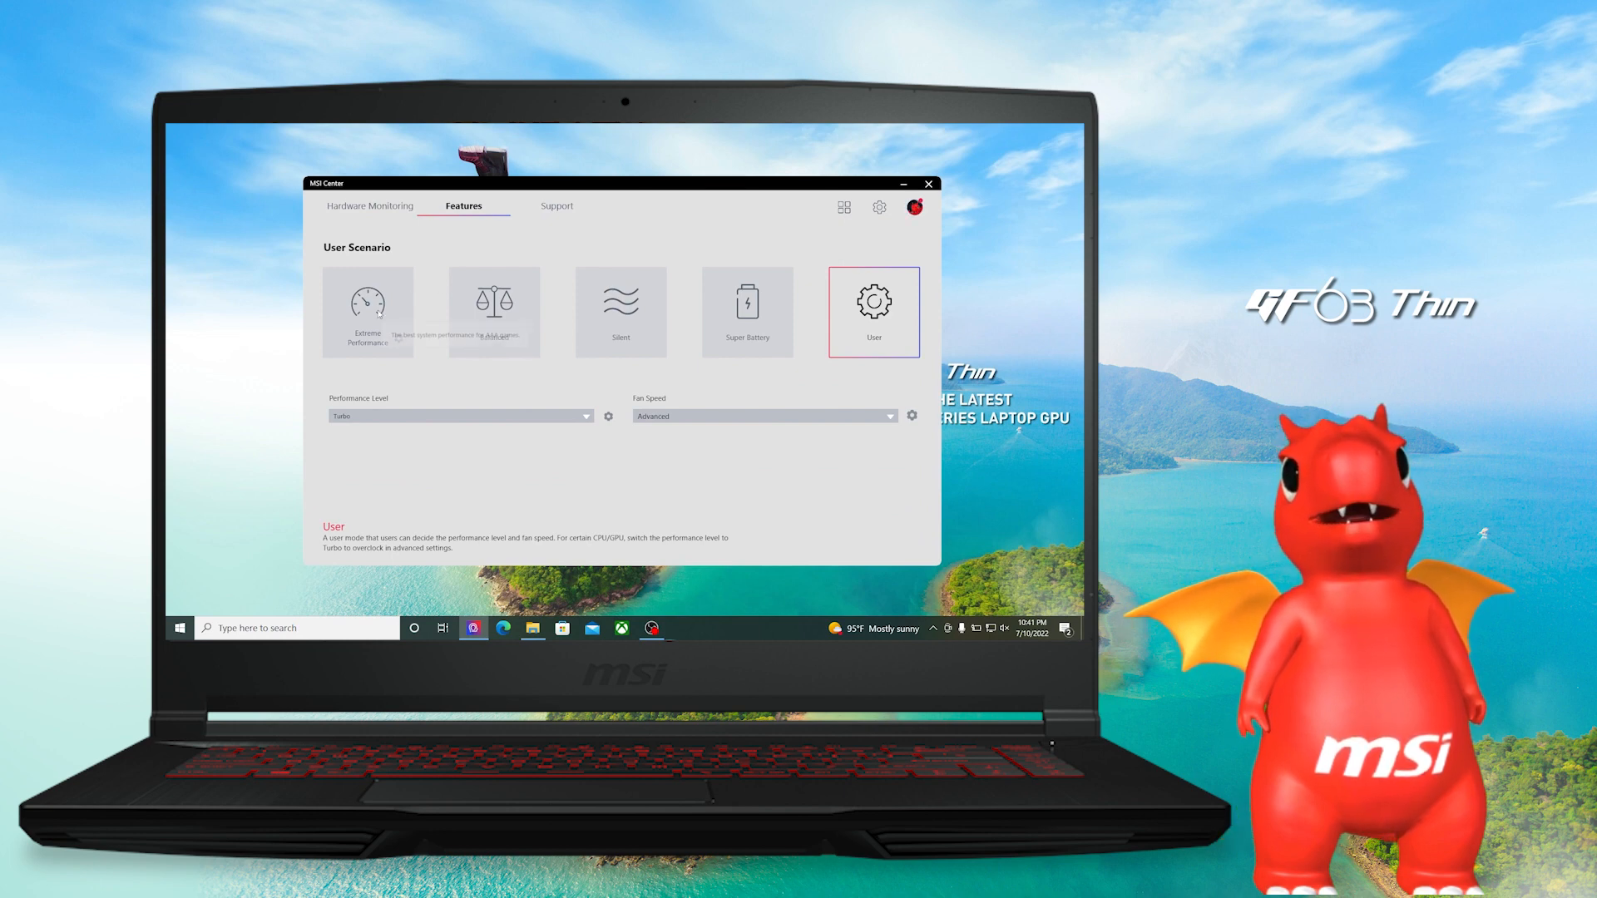
Step: Cycle through the Extreme Performance, Balanced and Silent profiles, finishing on Super Battery
left_click(367, 312)
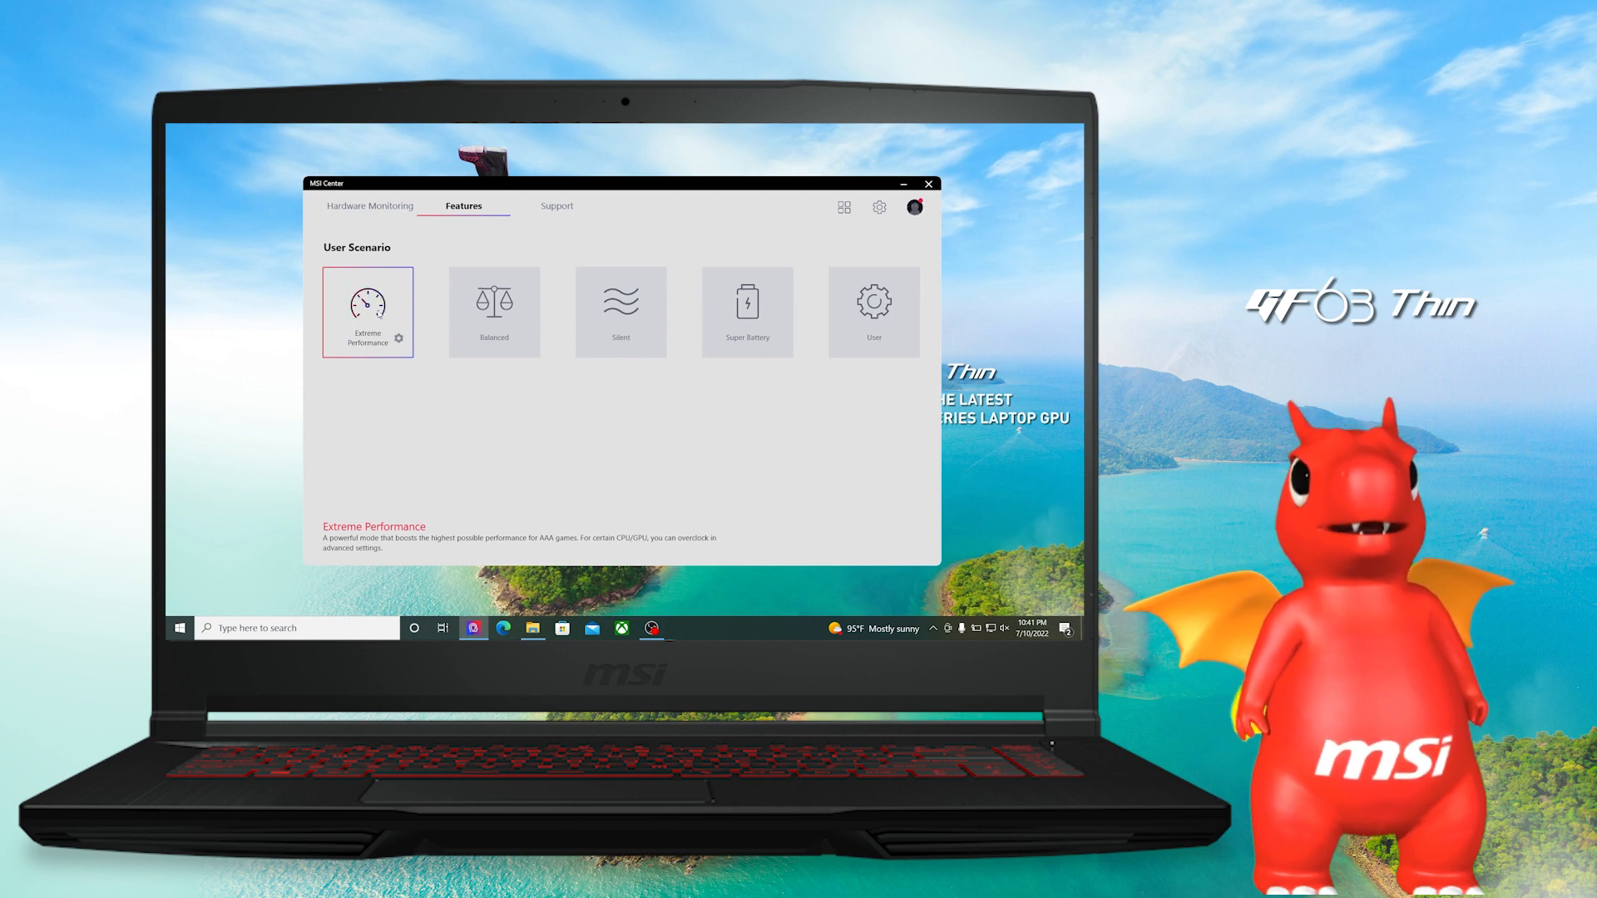
left_click(493, 312)
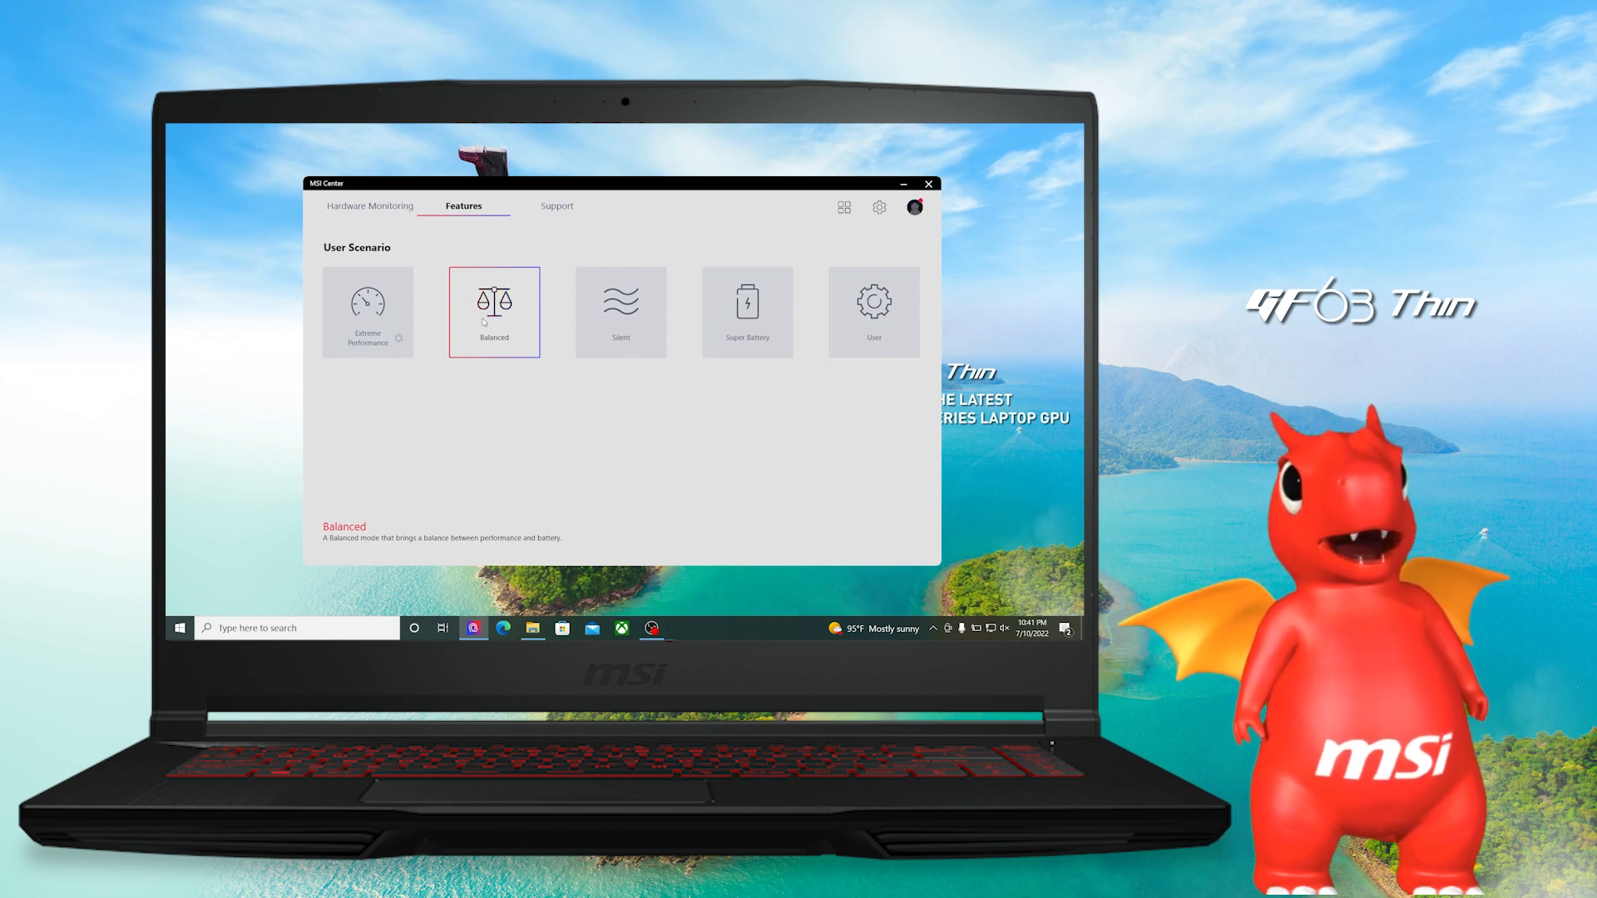
left_click(619, 312)
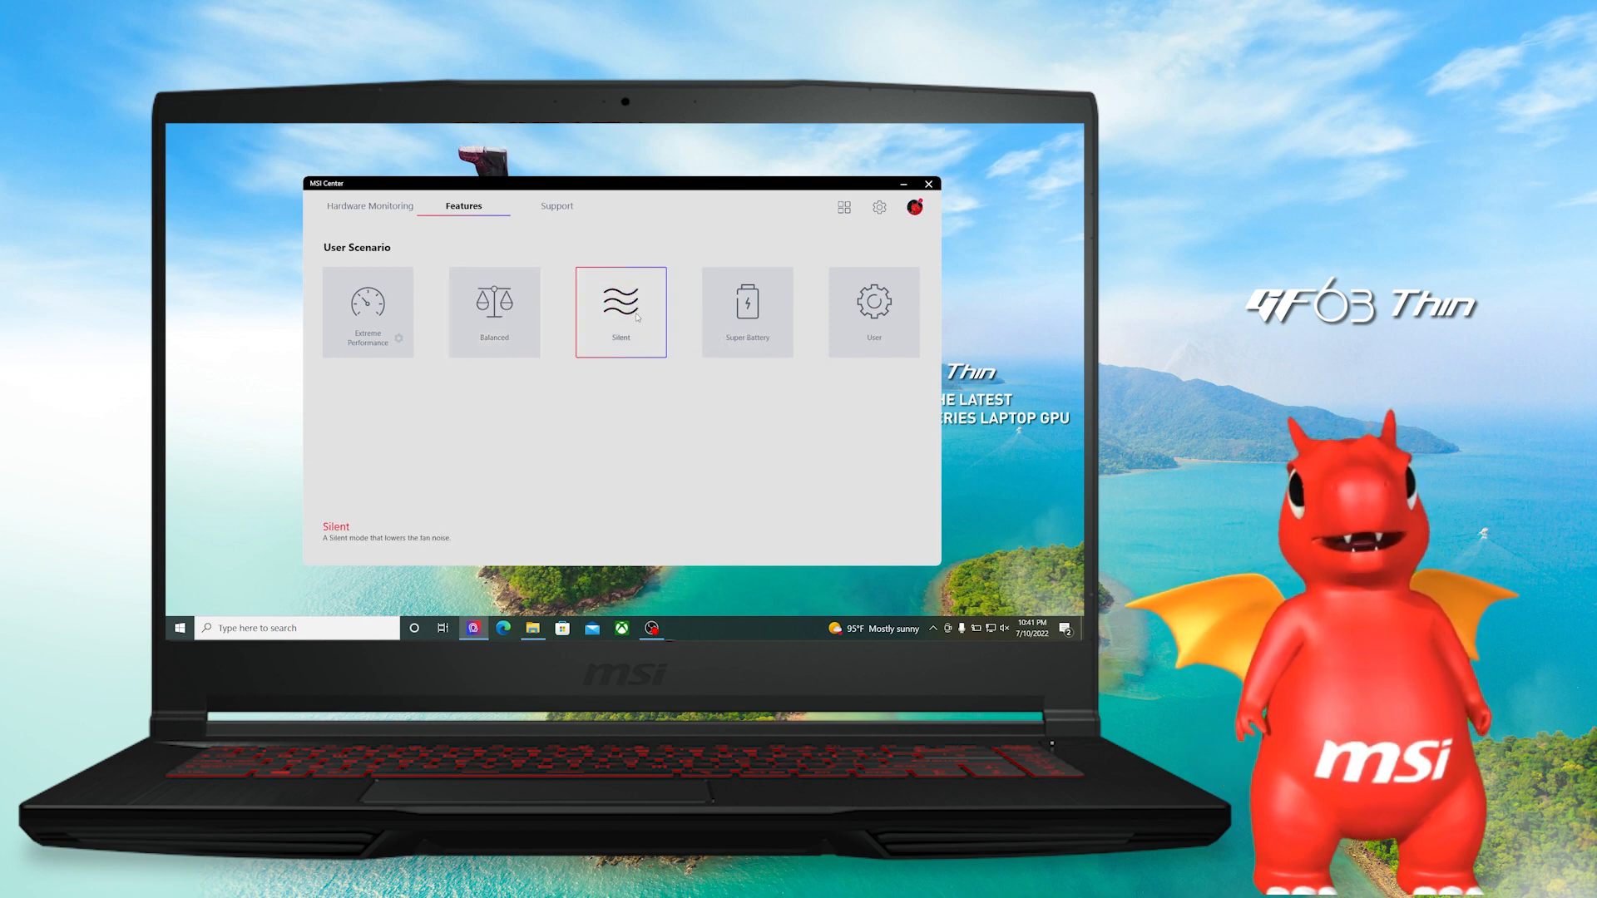
left_click(747, 312)
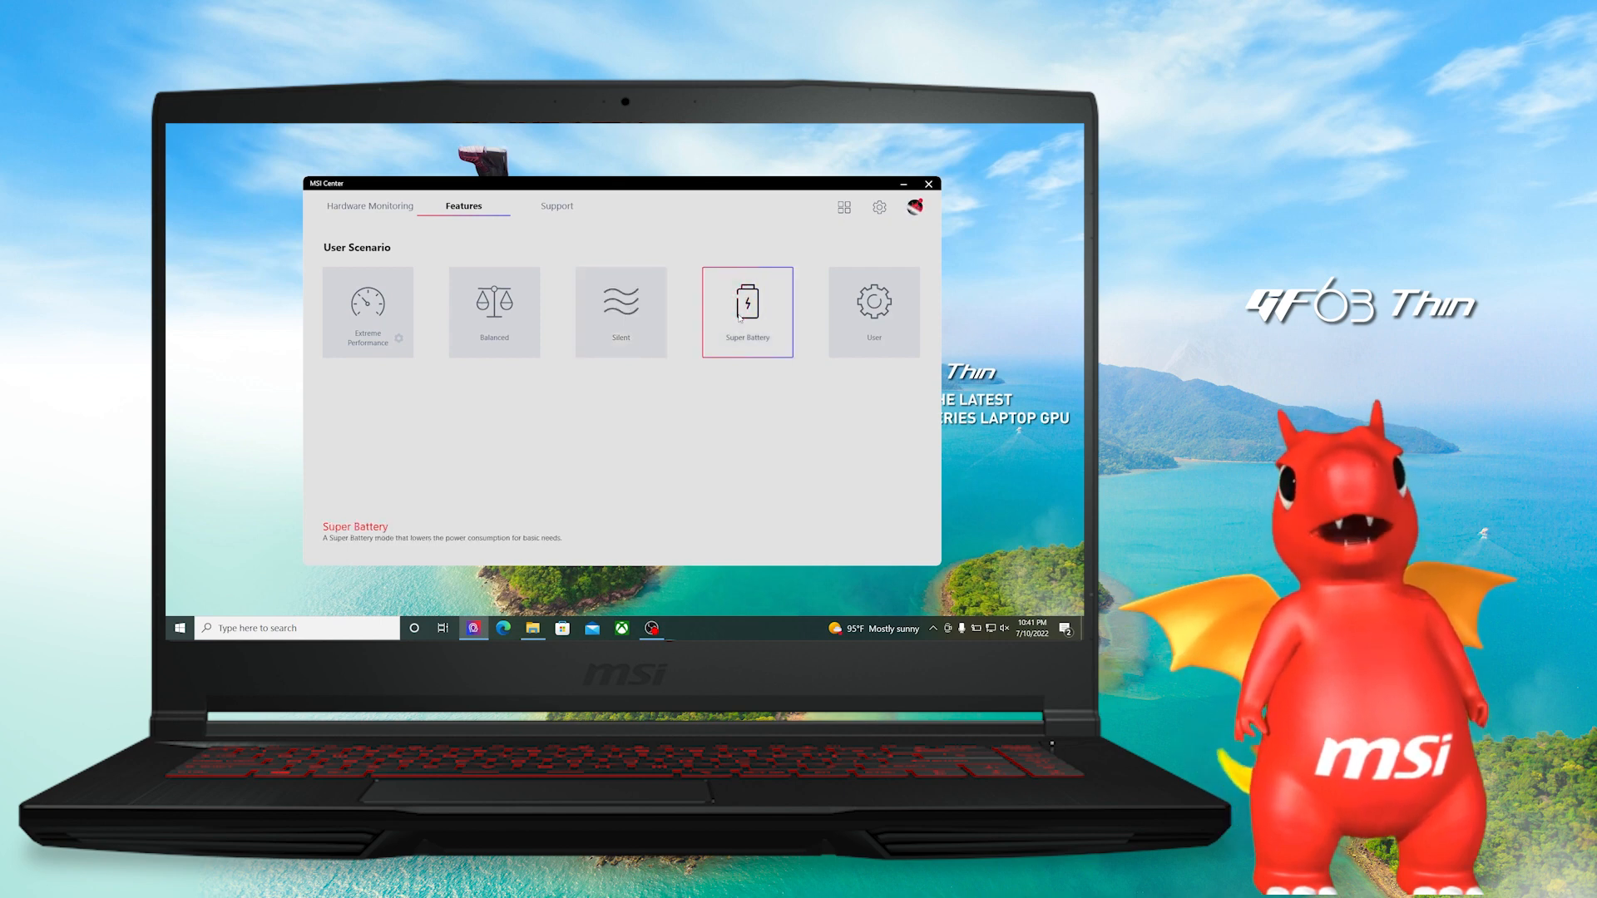
Step: Activate the User profile with Turbo performance level and Advanced fan speed
left_click(873, 312)
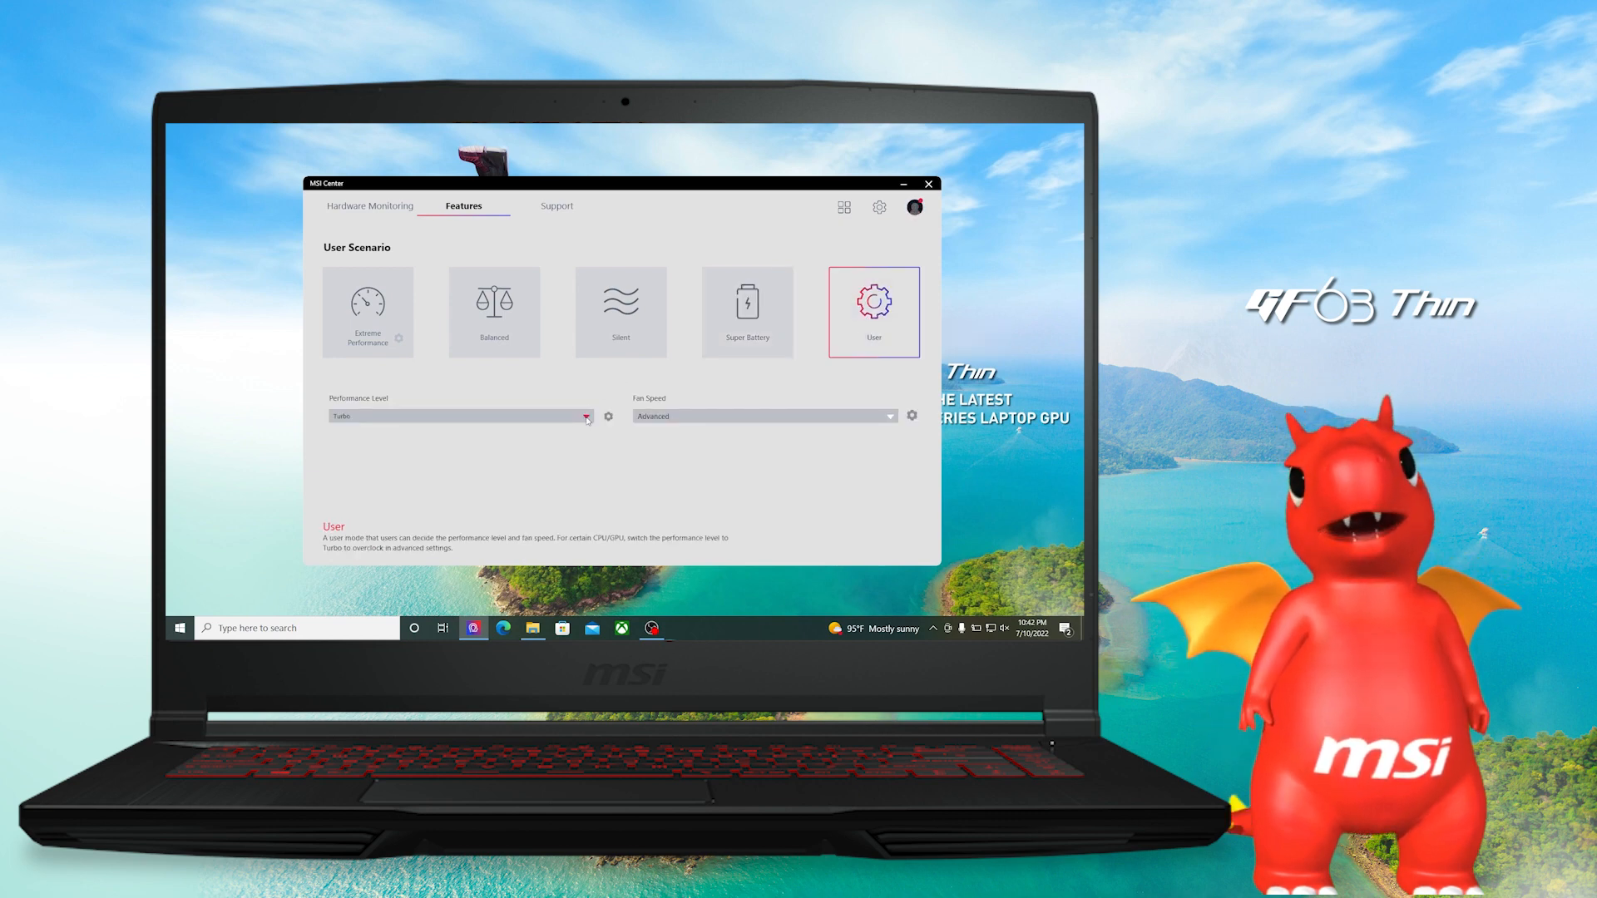
left_click(584, 415)
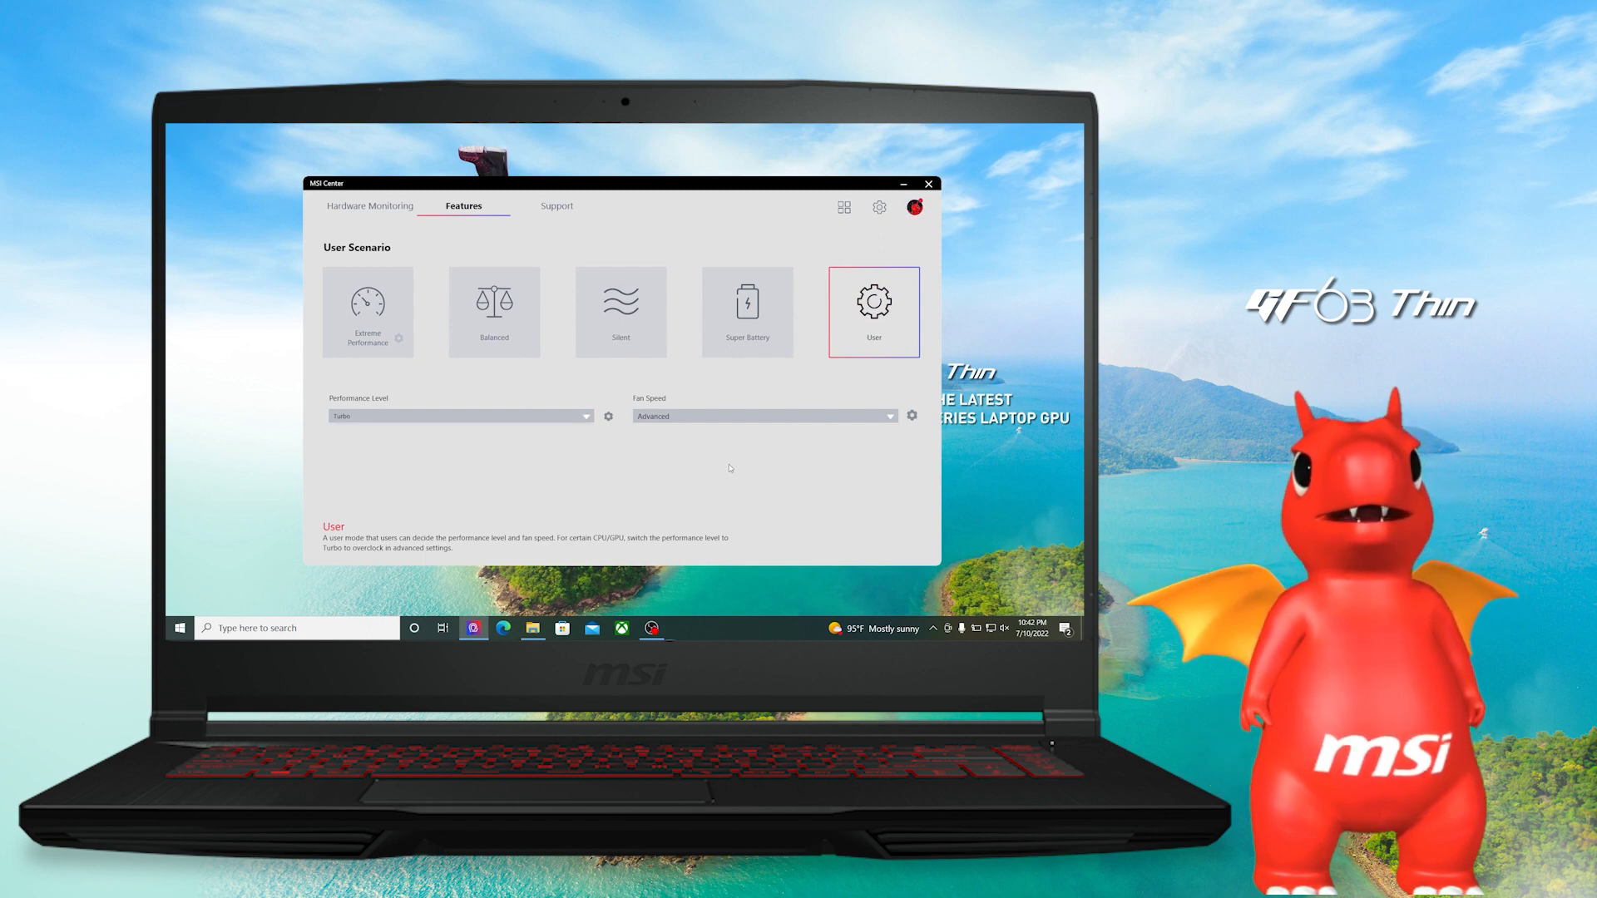
left_click(887, 415)
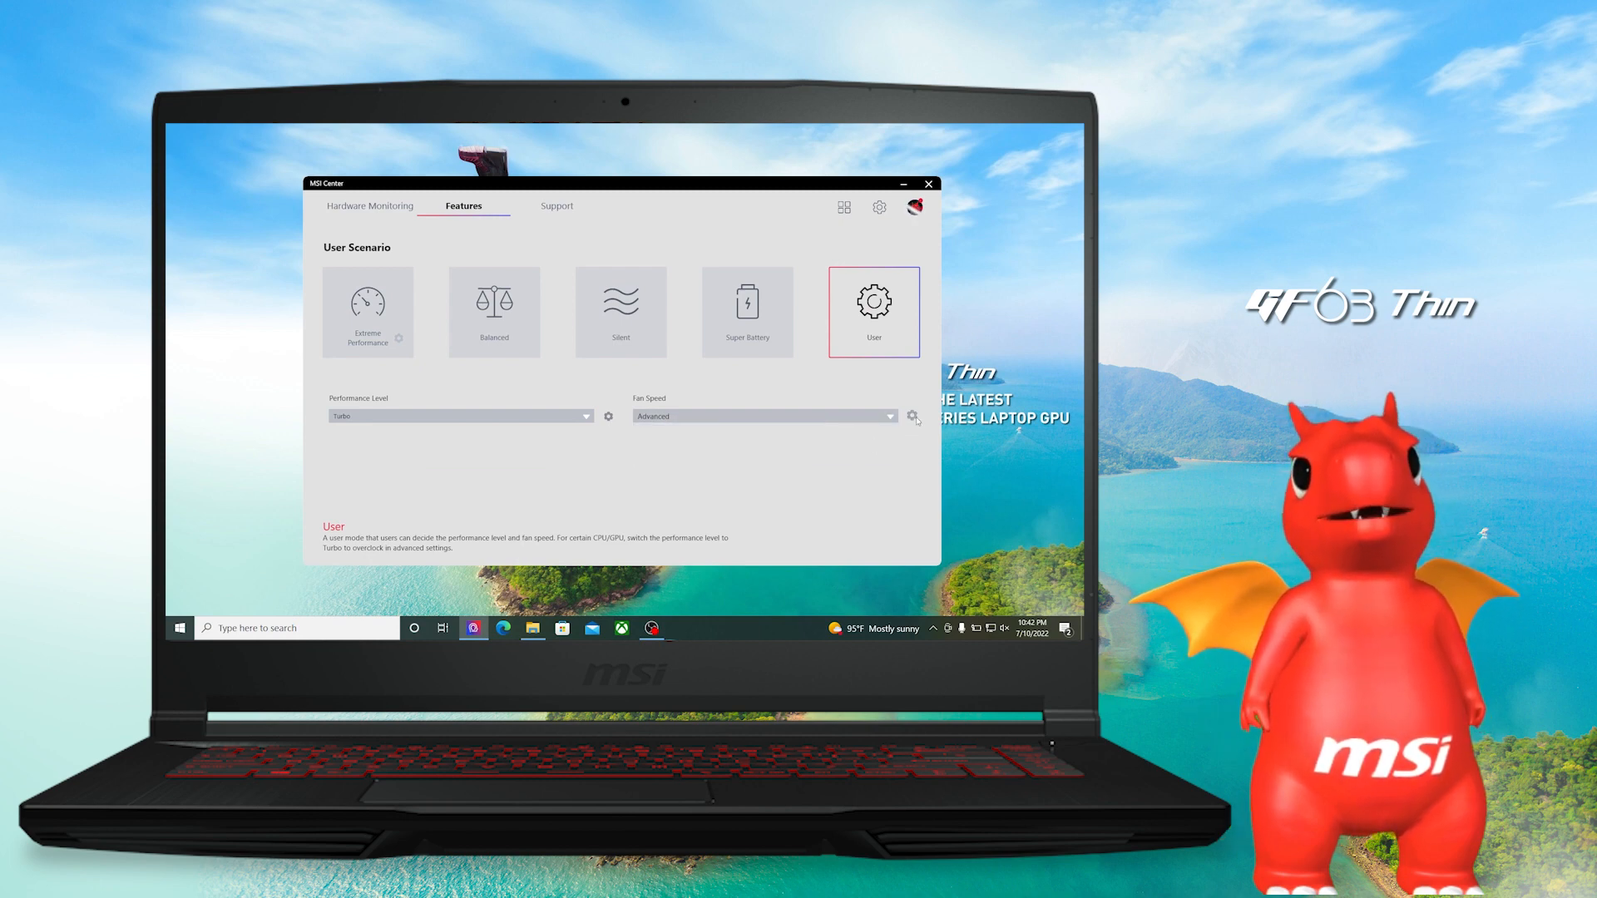
left_click(913, 416)
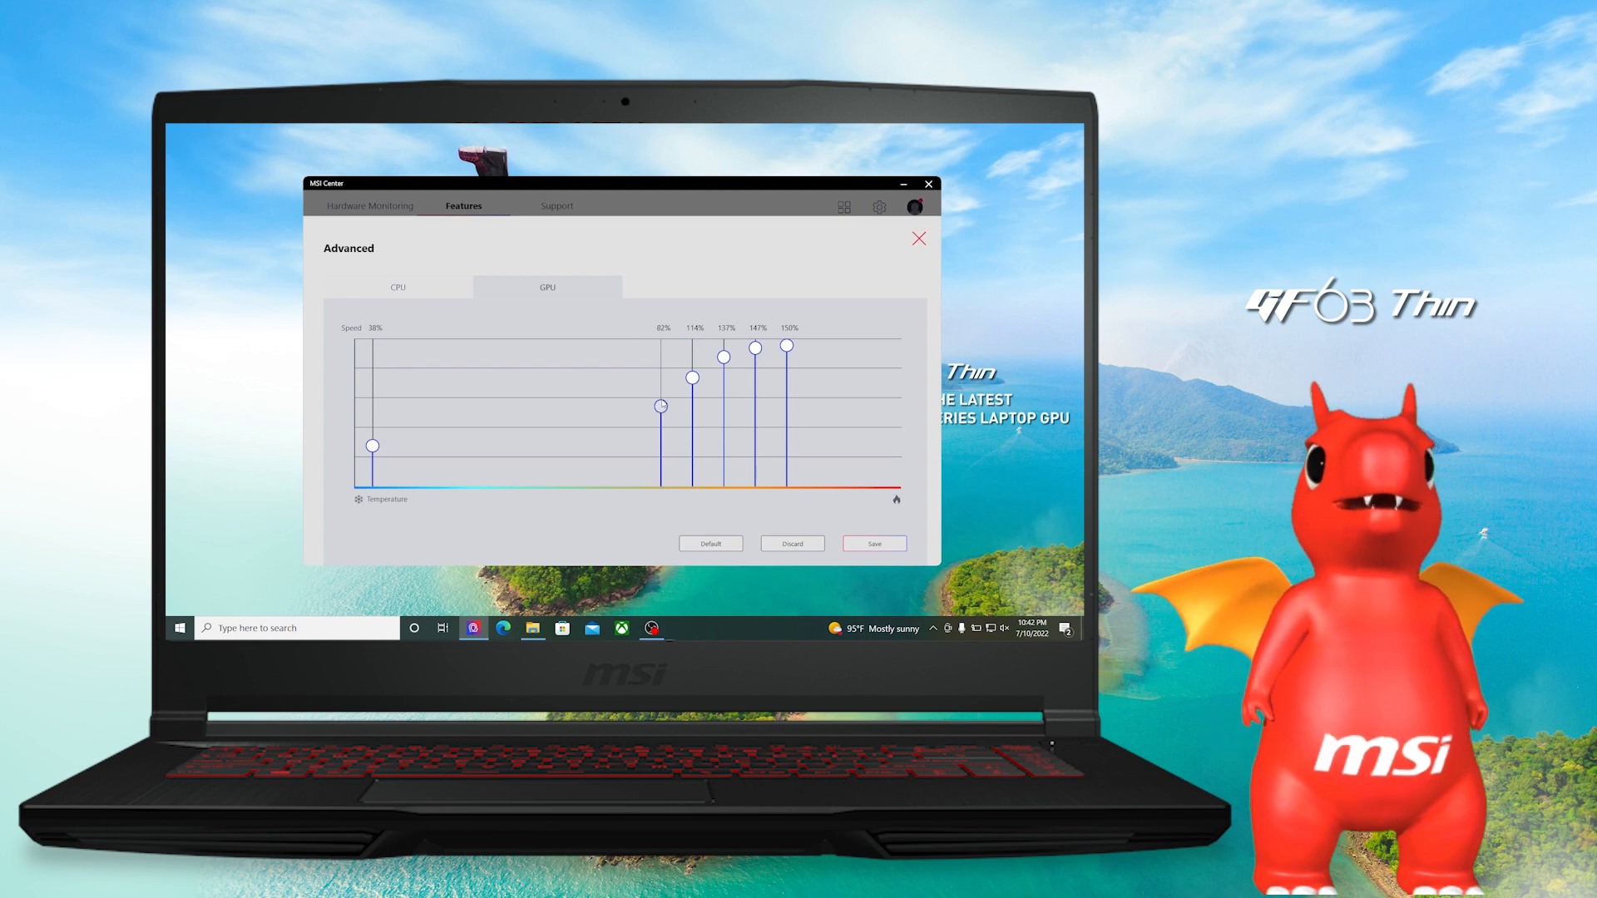
left_click(917, 238)
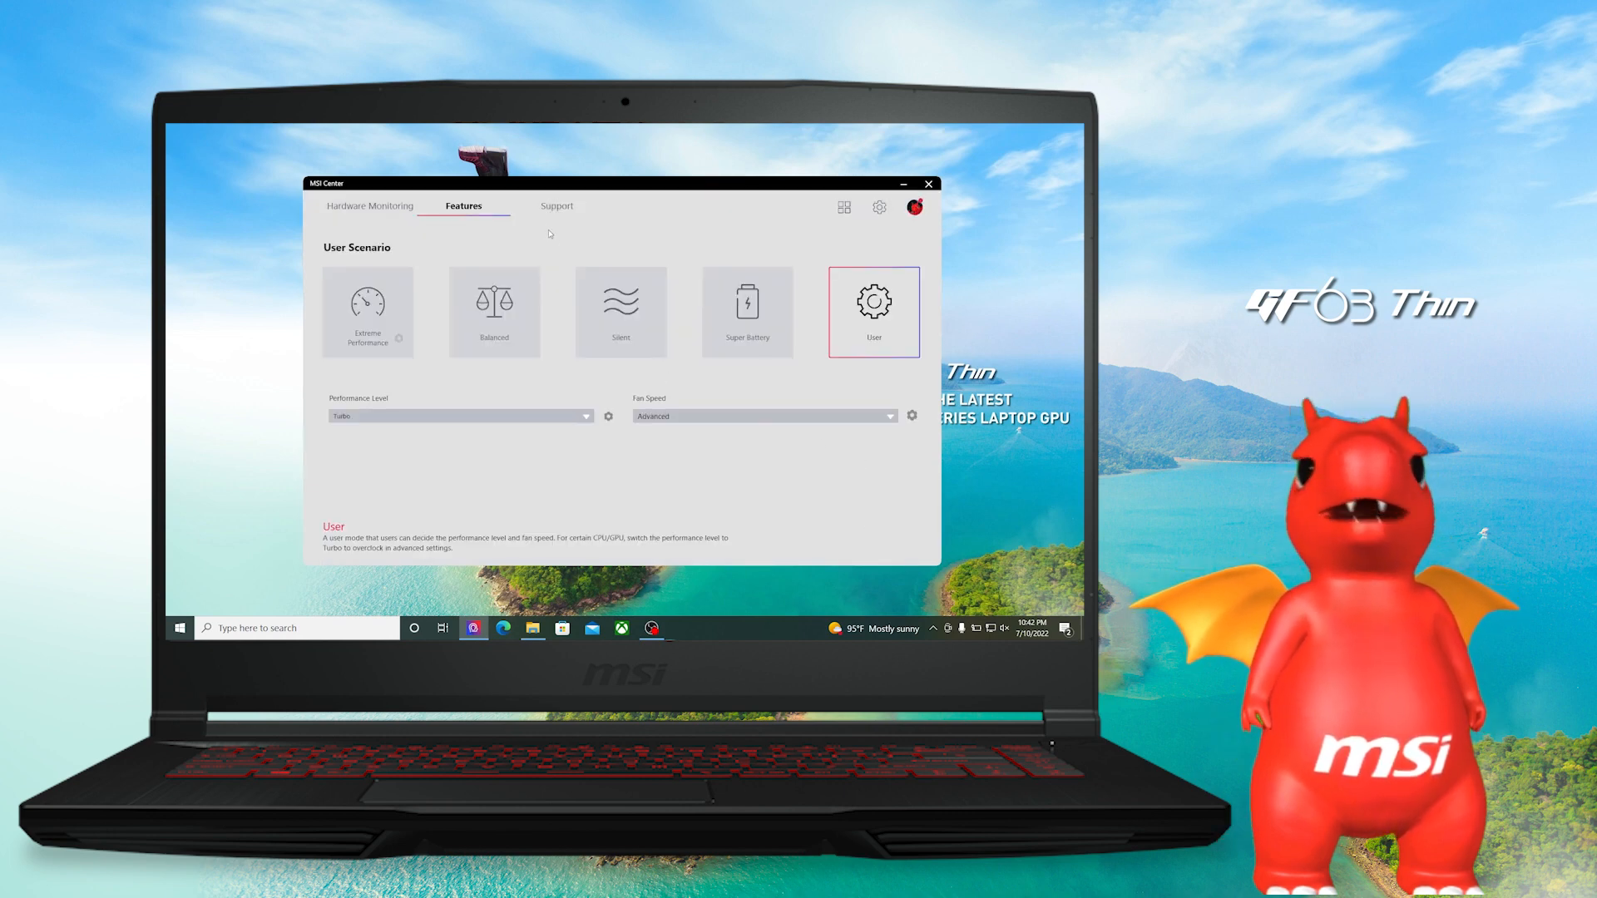
Step: Open Support's Live Update driver list and tick another new driver for download
left_click(557, 205)
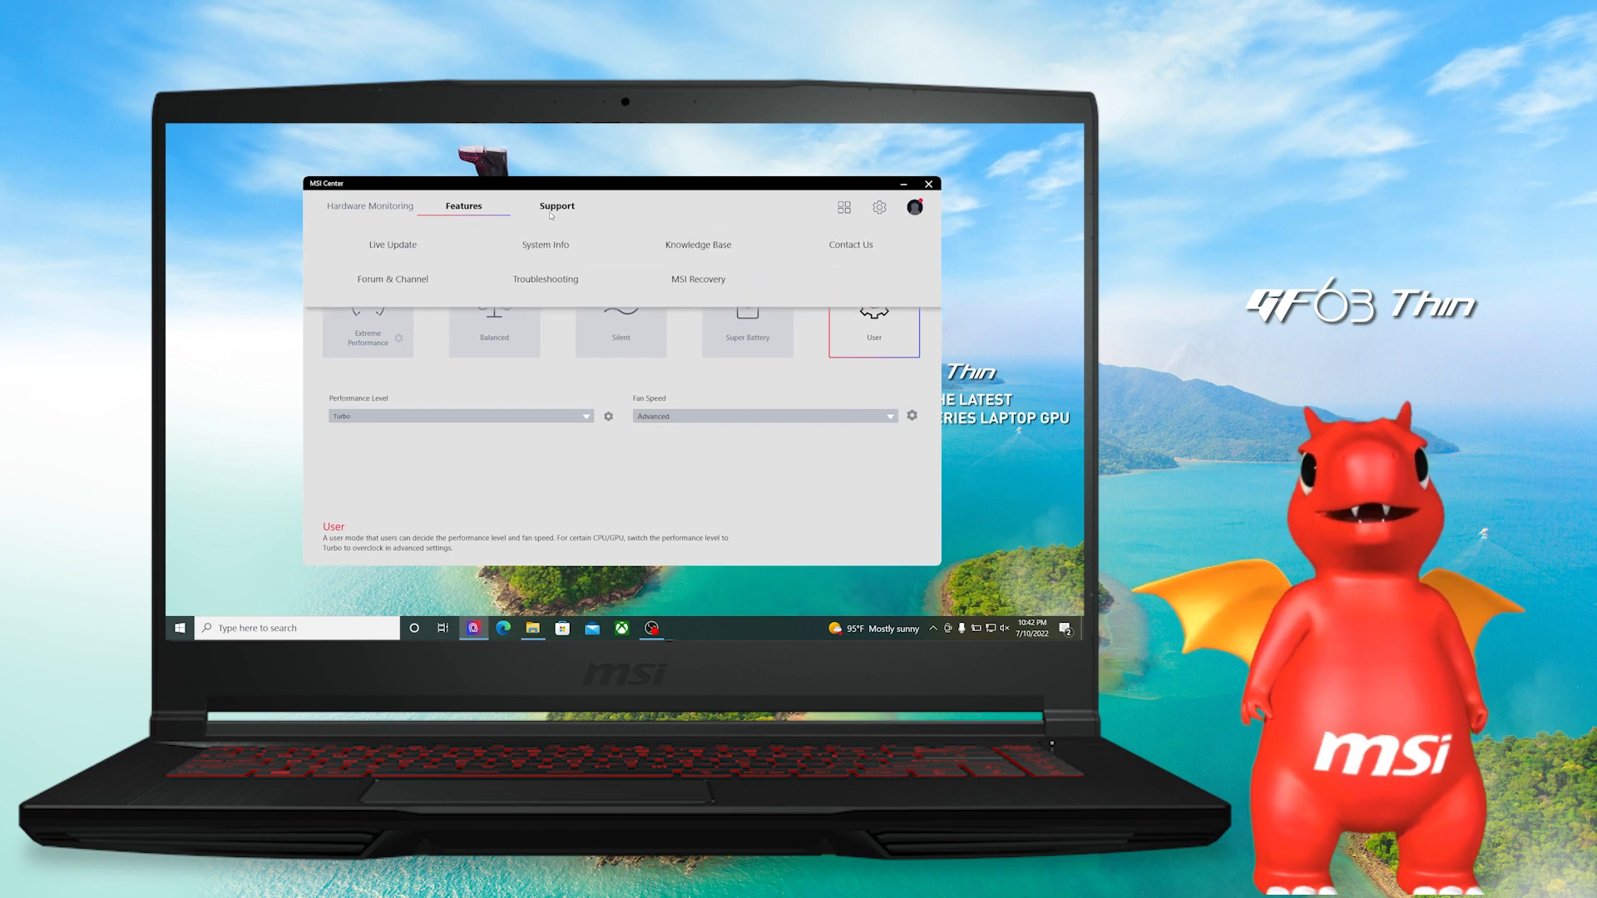
left_click(392, 244)
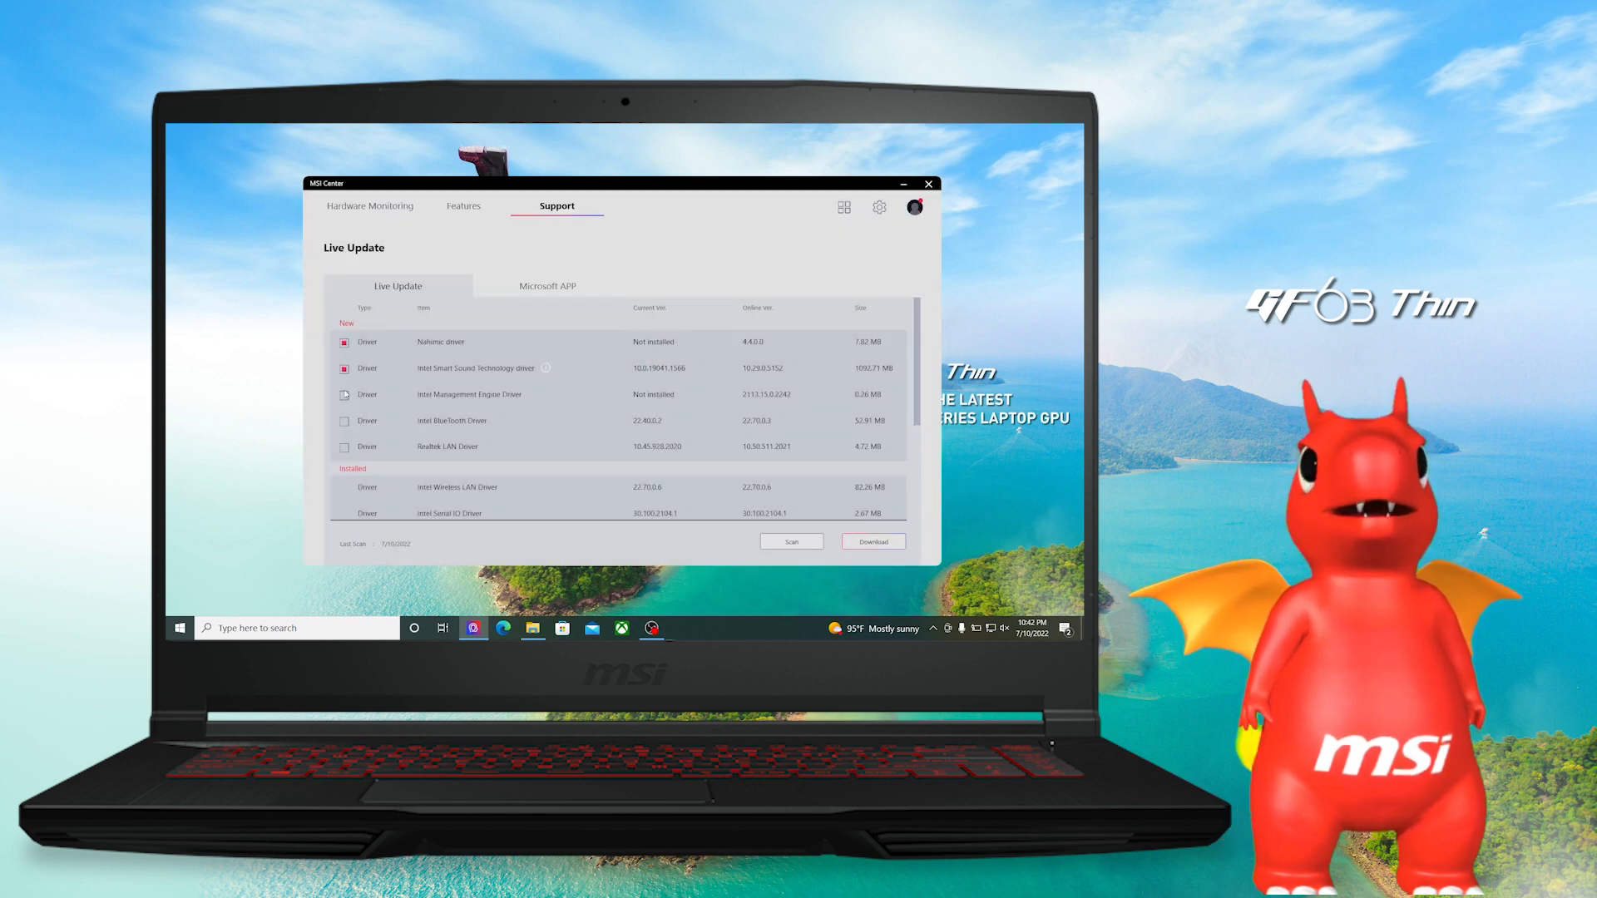
left_click(343, 421)
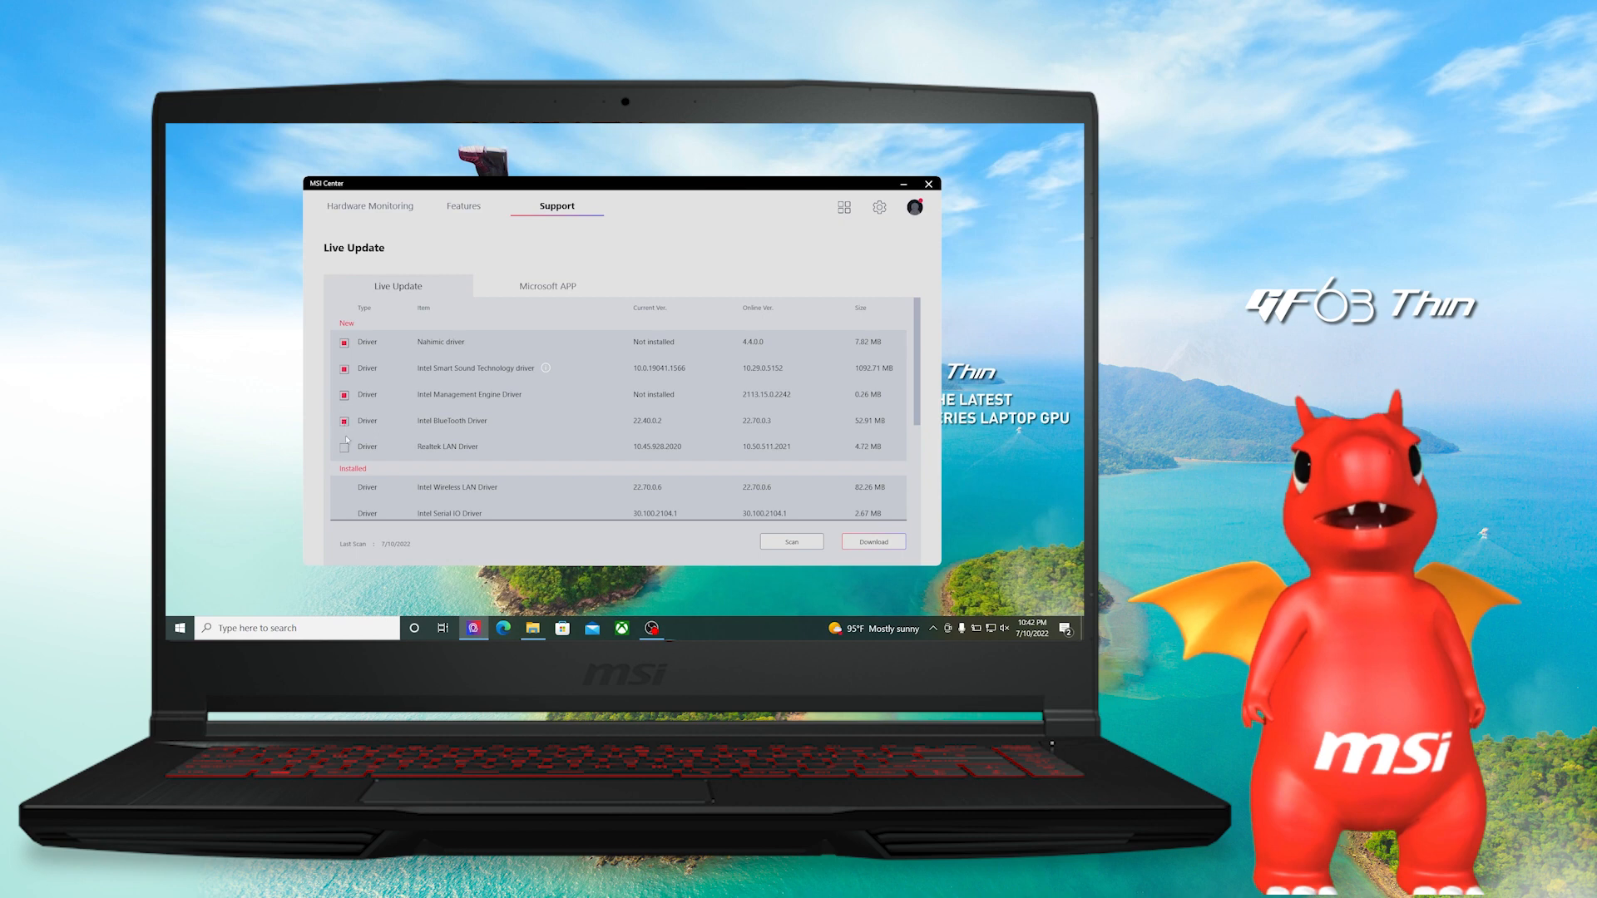